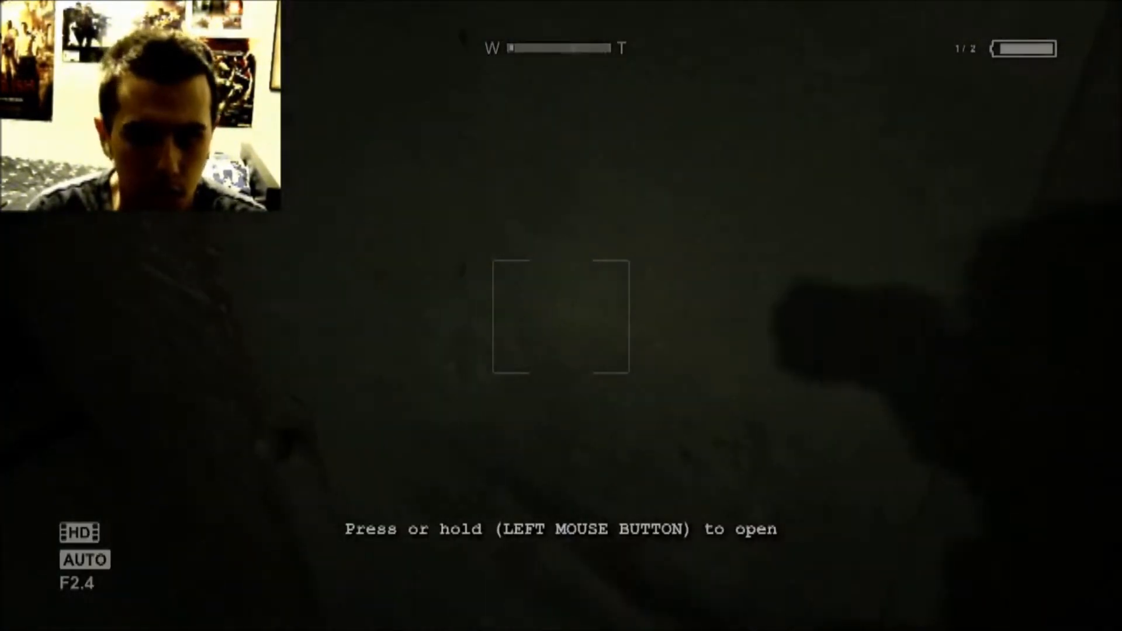
pyautogui.click(561, 315)
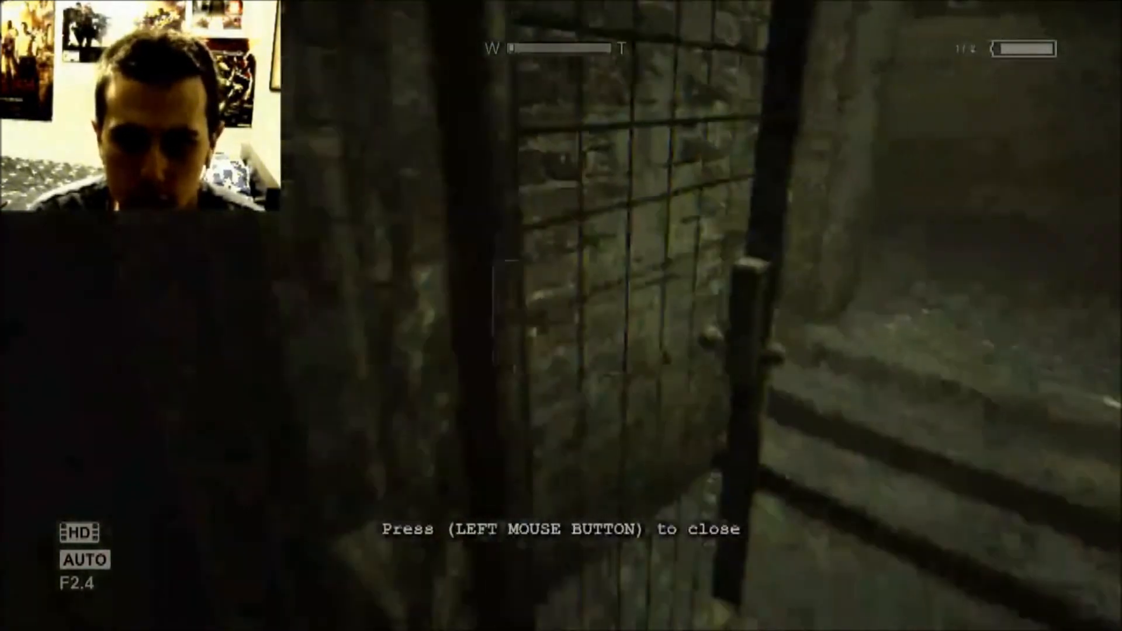
pyautogui.click(561, 316)
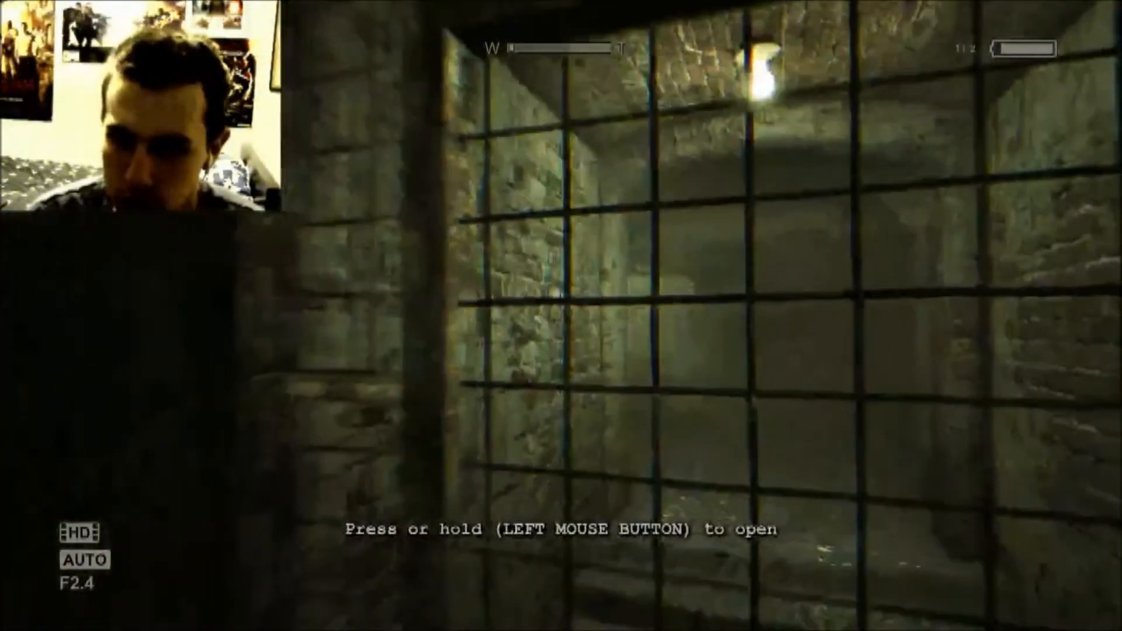
pyautogui.click(561, 316)
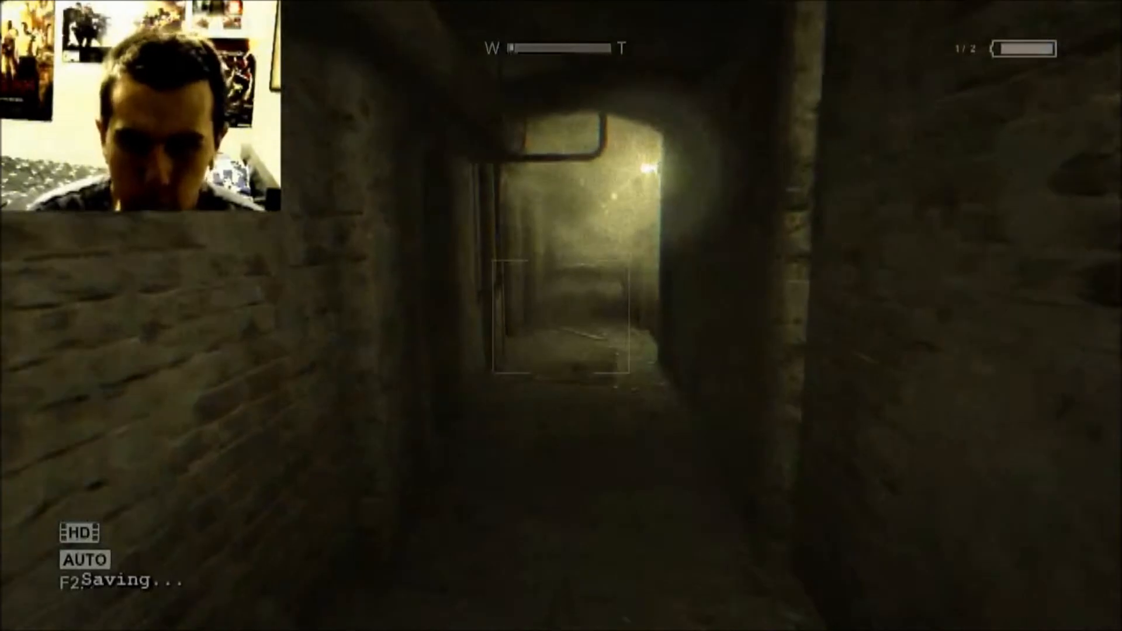